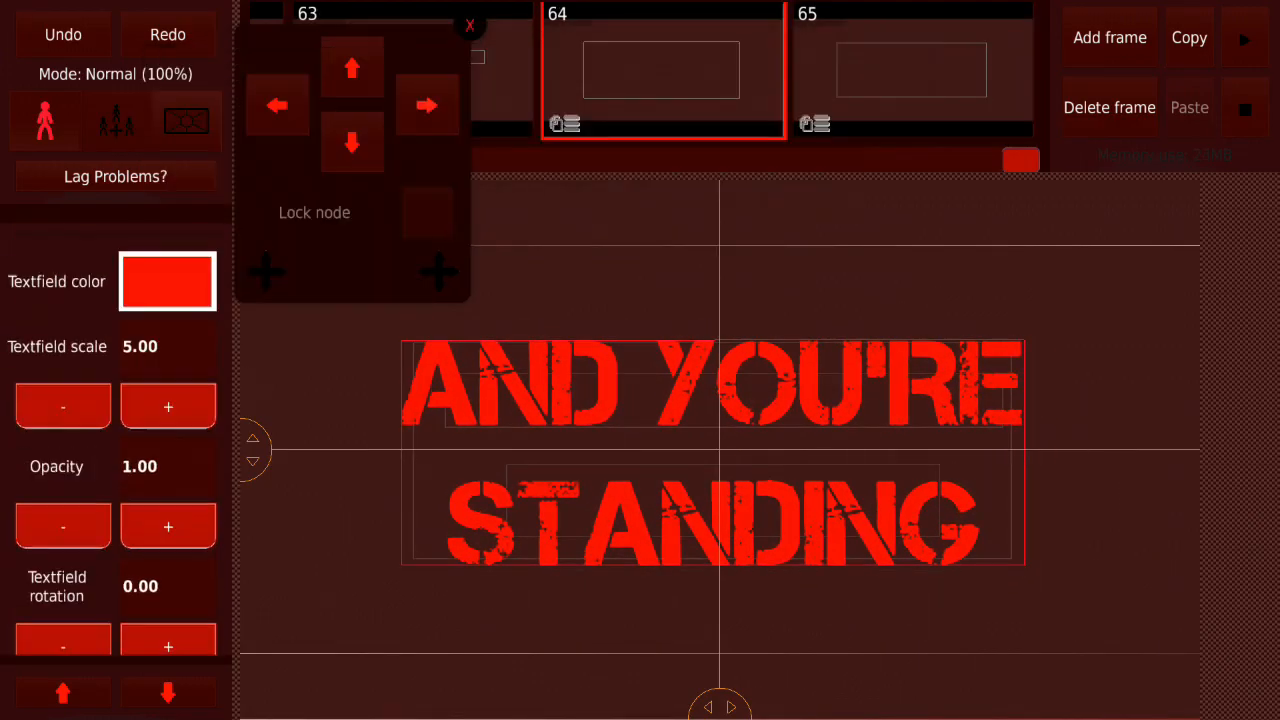
# Add frames with red stencil textfields reading AND YOU'RE STANDING then ON THE EDGE, scaled up
pyautogui.click(168, 280)
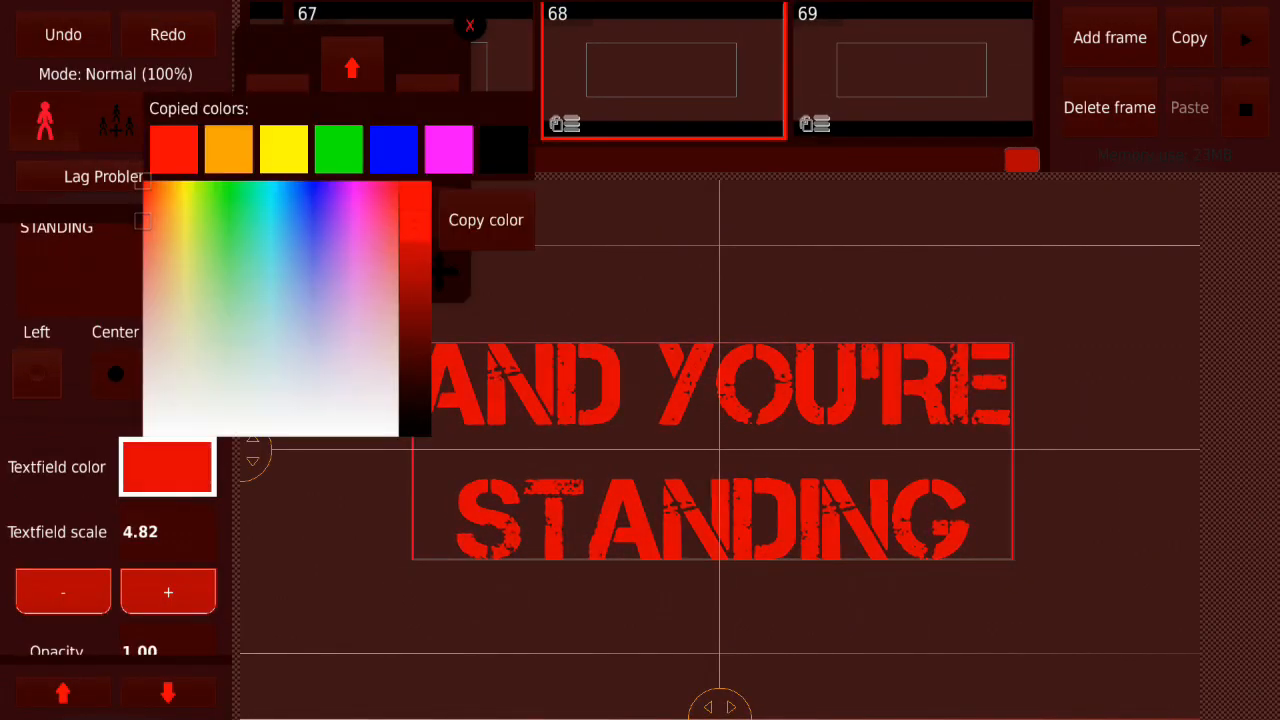
pyautogui.click(186, 120)
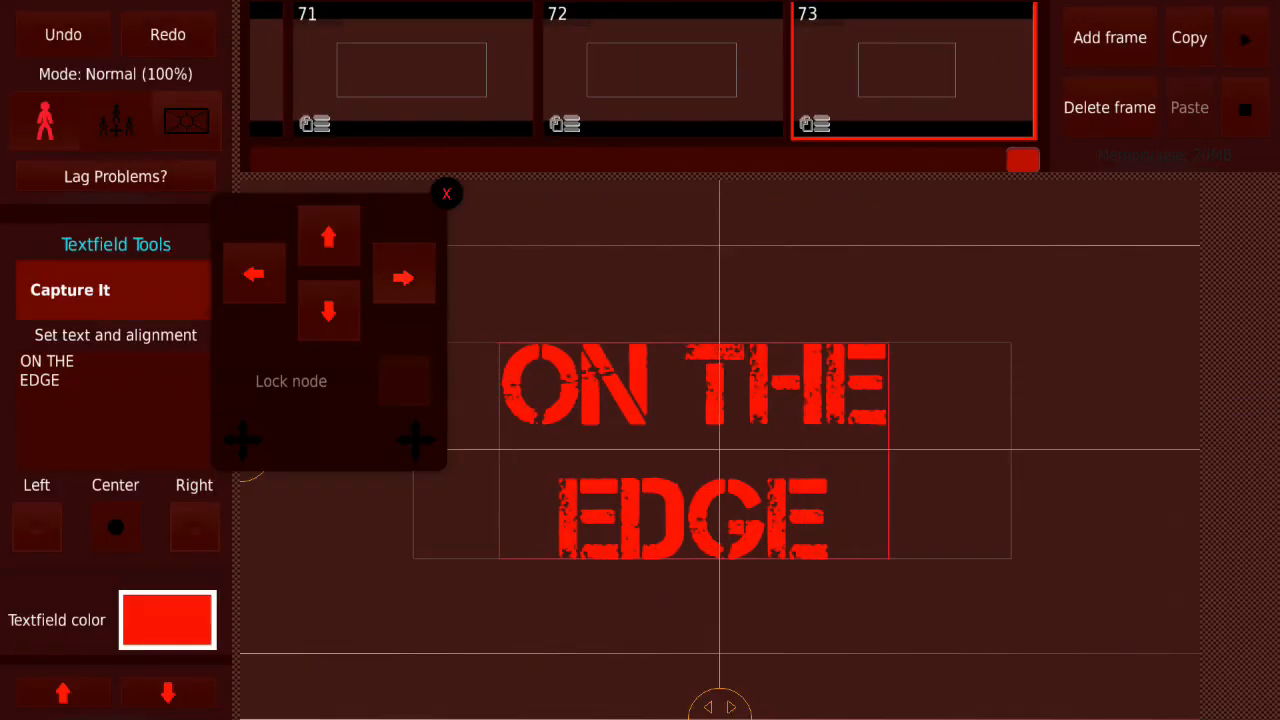
pyautogui.click(168, 620)
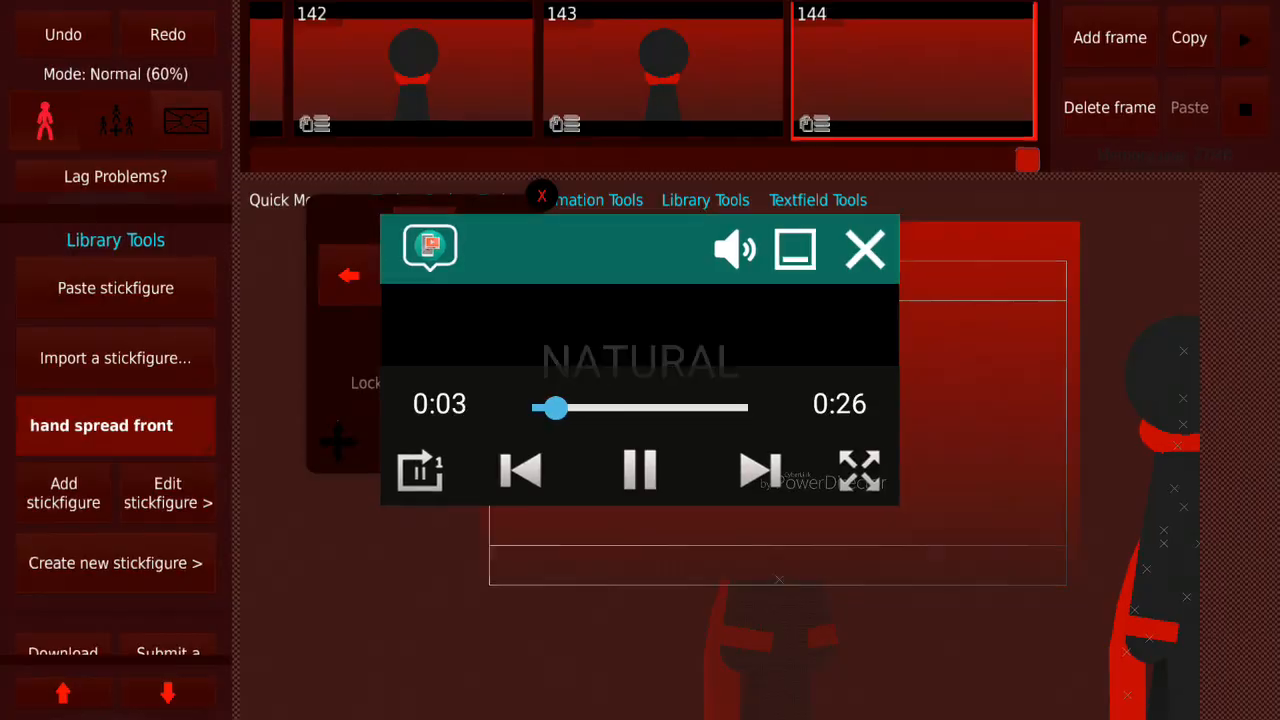
# Add frames 172–174 with the library fist stickfigure positioned over the dark figure's chest
pyautogui.click(864, 248)
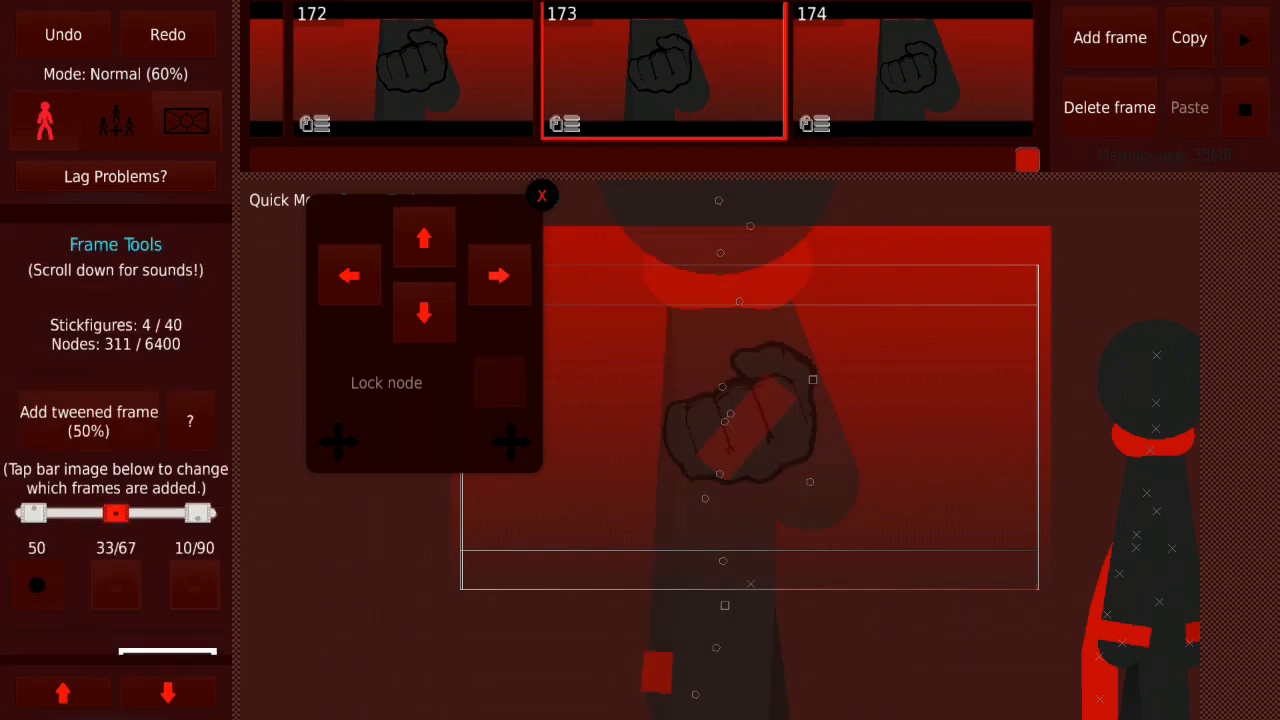
# Add tweened fist frames posing the hands into the heart-reveal moment from the reference
pyautogui.click(186, 120)
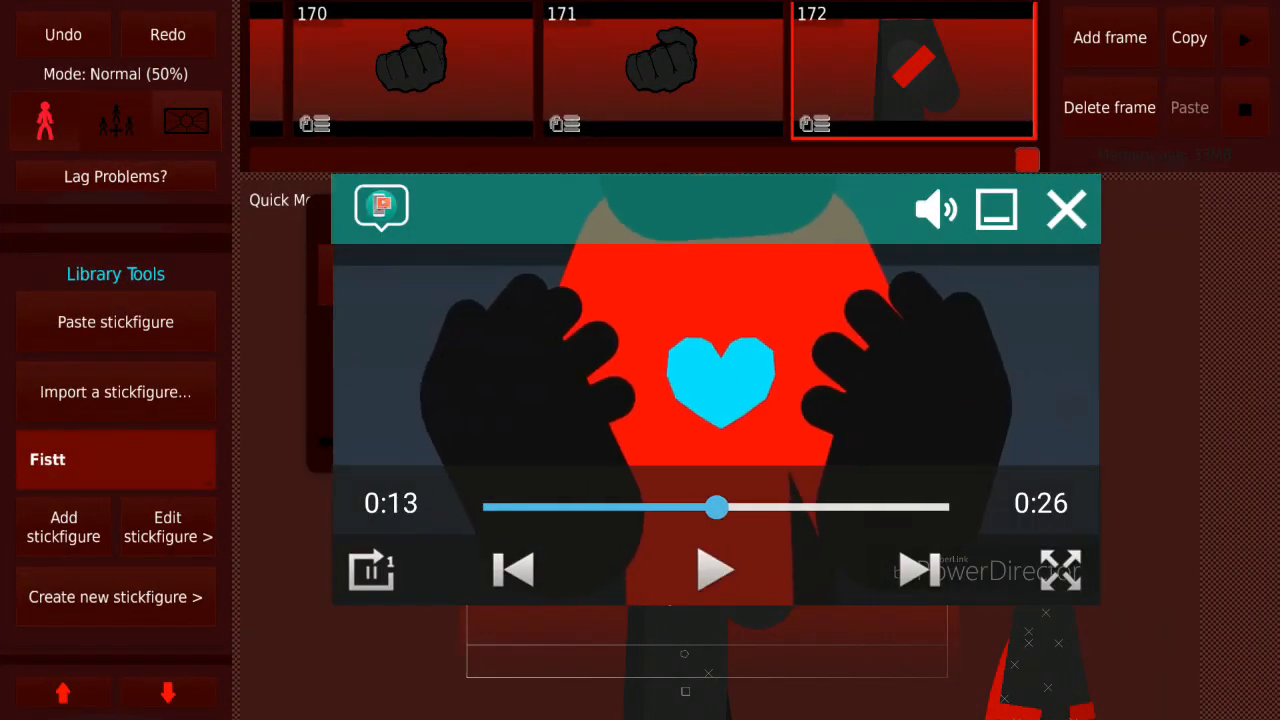
pyautogui.click(1066, 210)
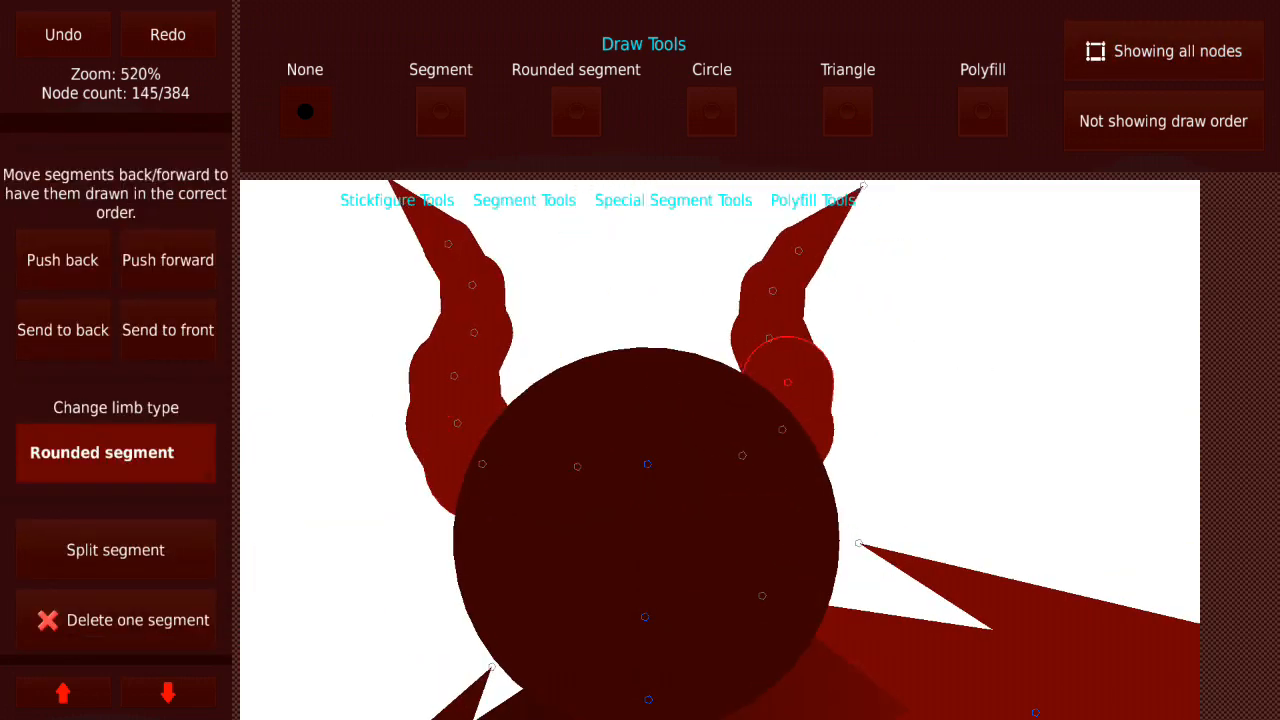
# Give the round-headed figure curved horns and set it before the red spiky mountains around frame 306
pyautogui.scroll(-3)
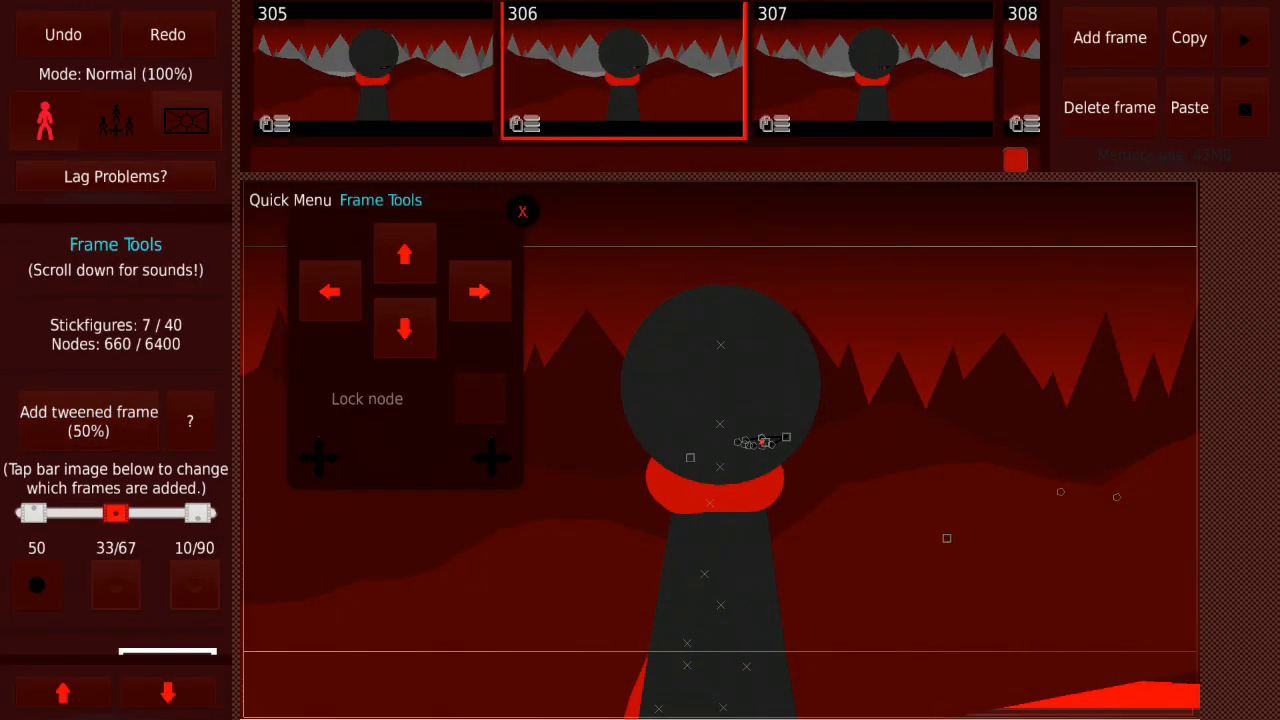
# Place and scale the library dragon stickfigure in the mountain landscape around frame 335
pyautogui.click(1244, 40)
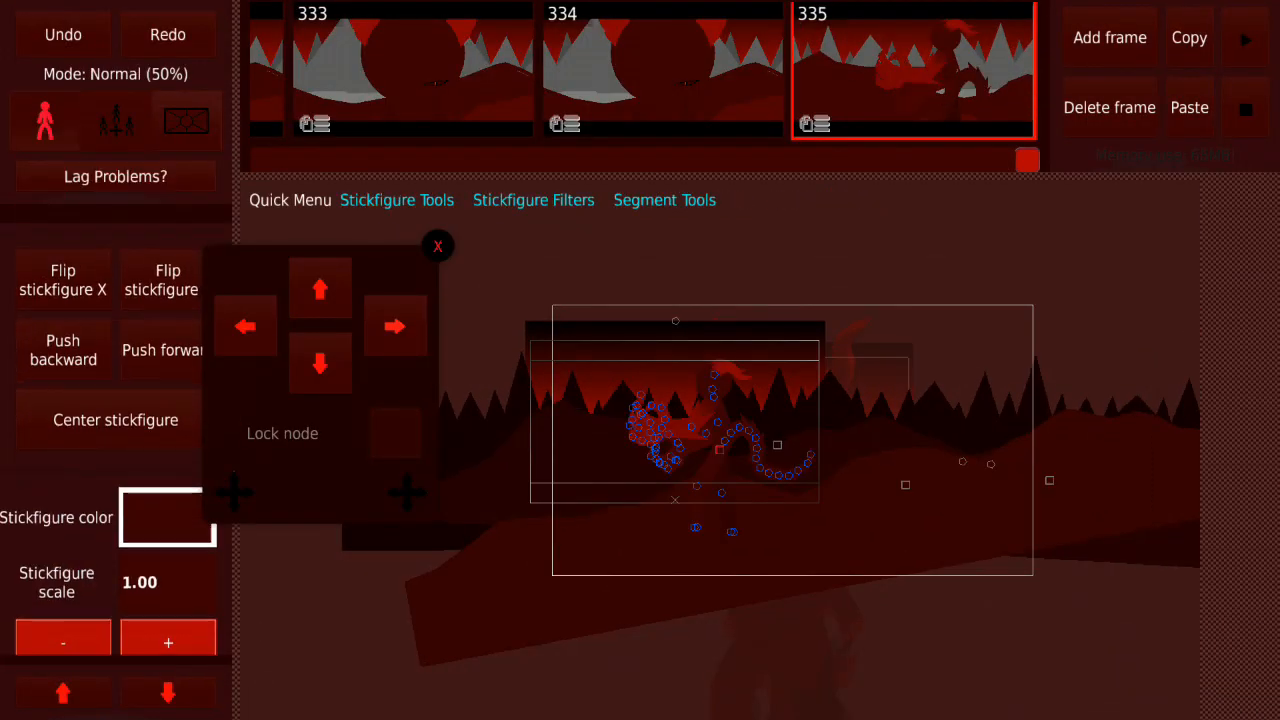
# Add the NATURAL title over frame 407 and a NATURAL MEME credits frame, then play the animation
pyautogui.click(168, 516)
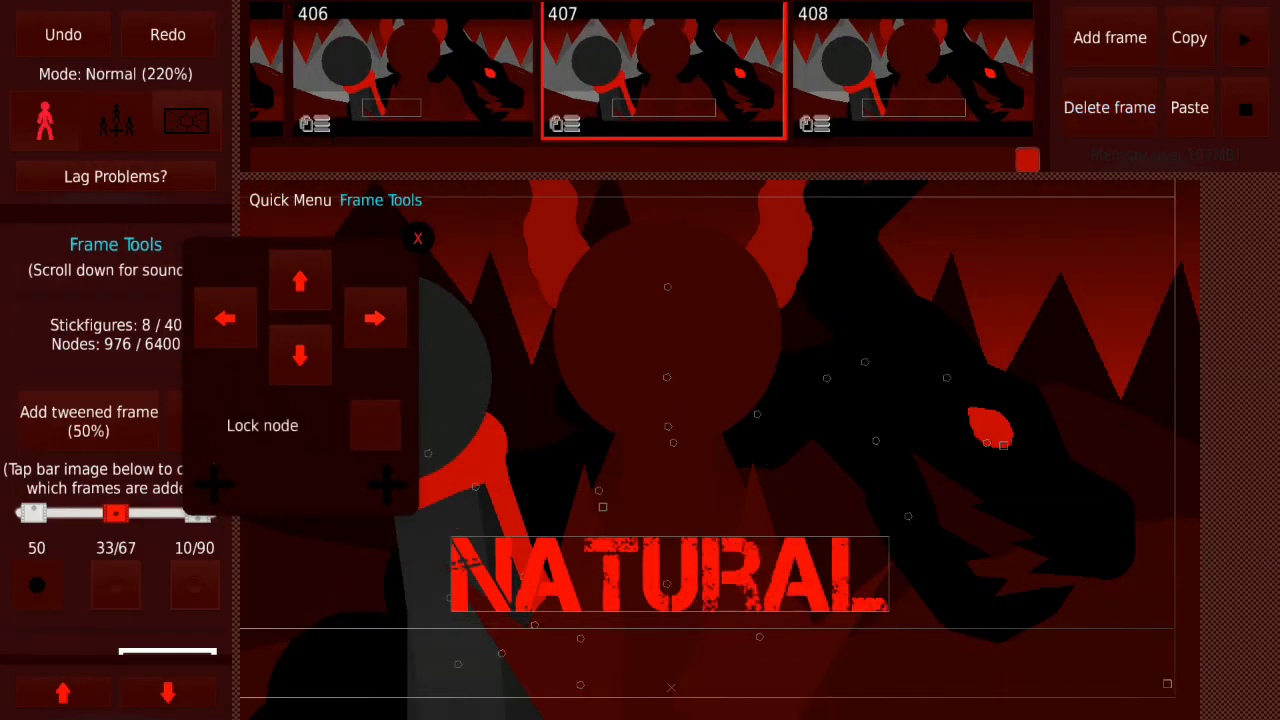
pyautogui.click(1244, 38)
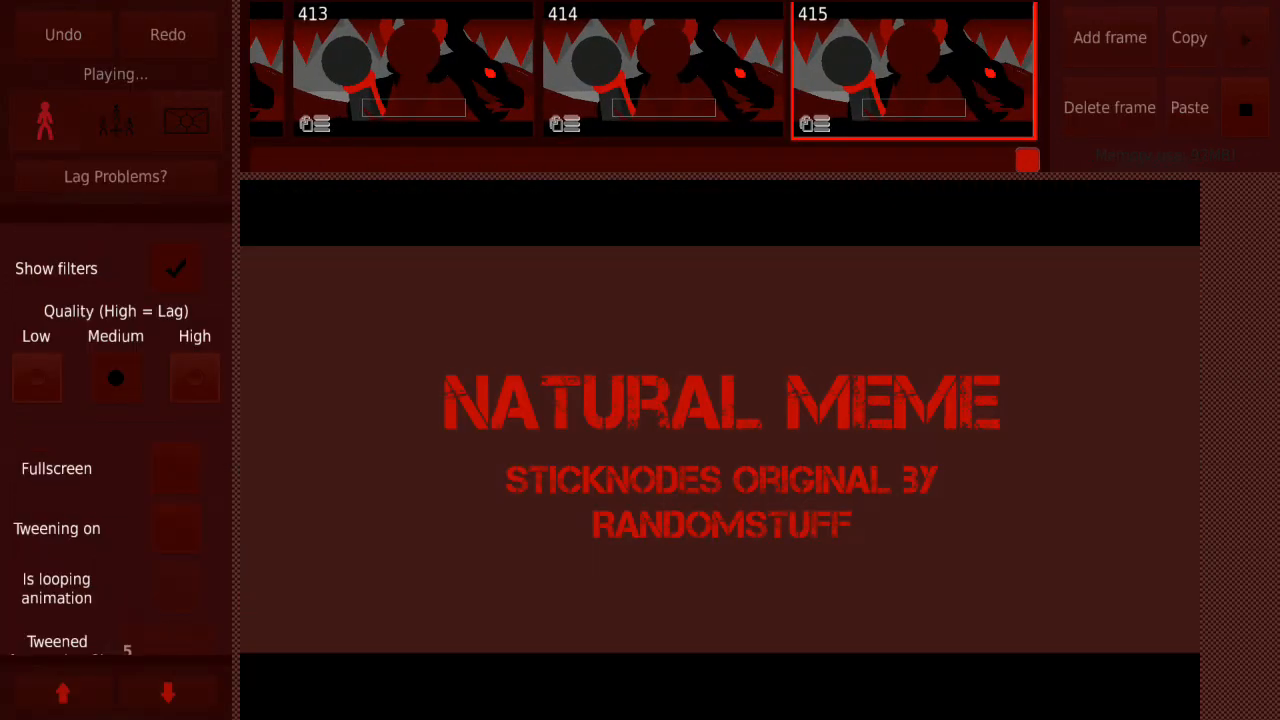